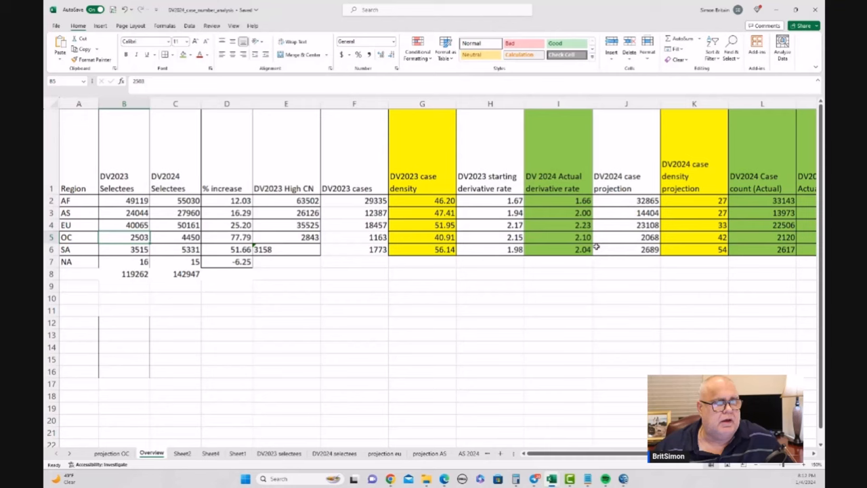
Step: Navigate the DV Lottery Charts site to the DV-2023 CEAC Data page by region
{"action": "left_click", "coordinate": [558, 237]}
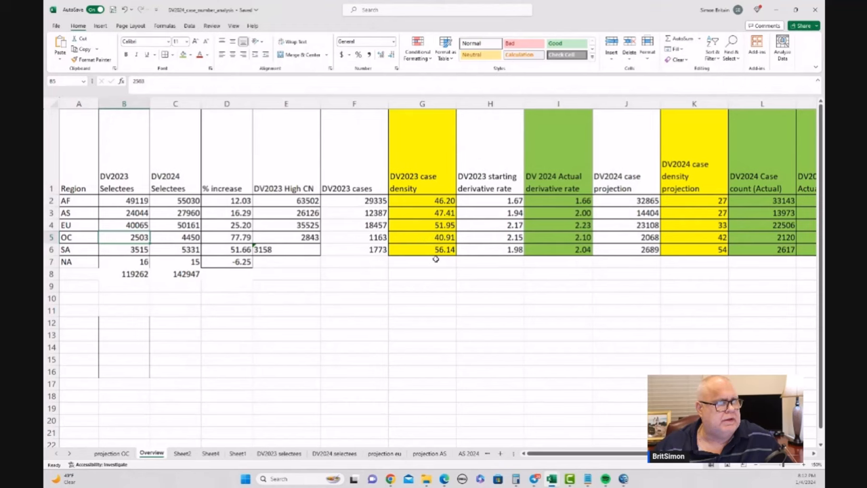
{"action": "mouse_move", "coordinate": [138, 244]}
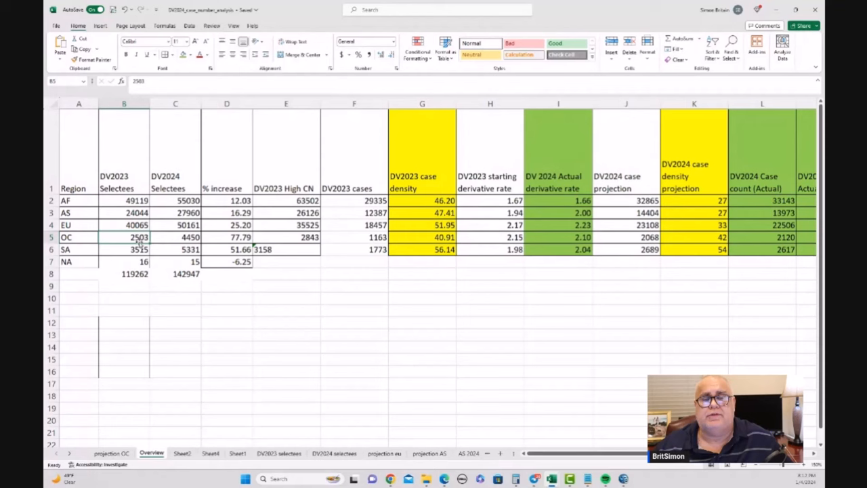
{"action": "left_click", "coordinate": [176, 237]}
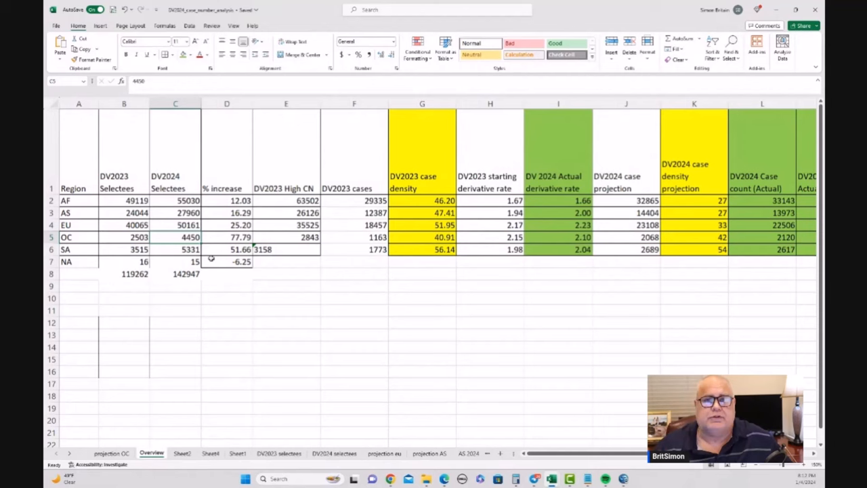
{"action": "left_click", "coordinate": [226, 237]}
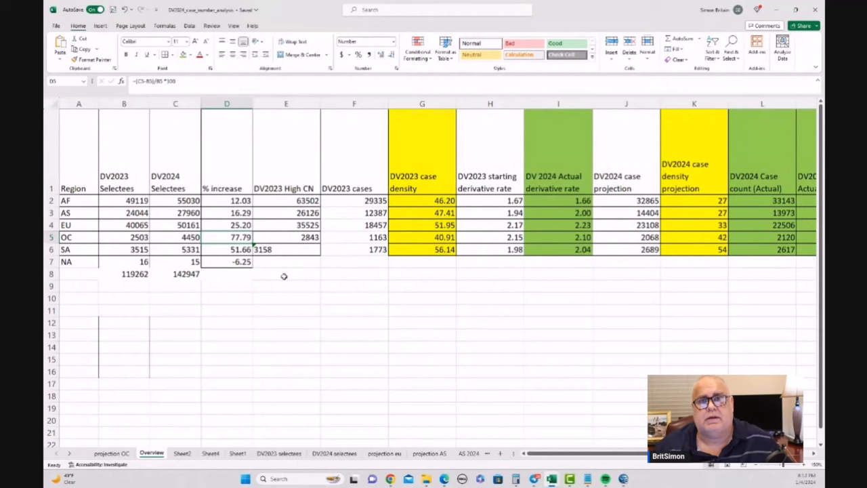
{"action": "mouse_move", "coordinate": [284, 266]}
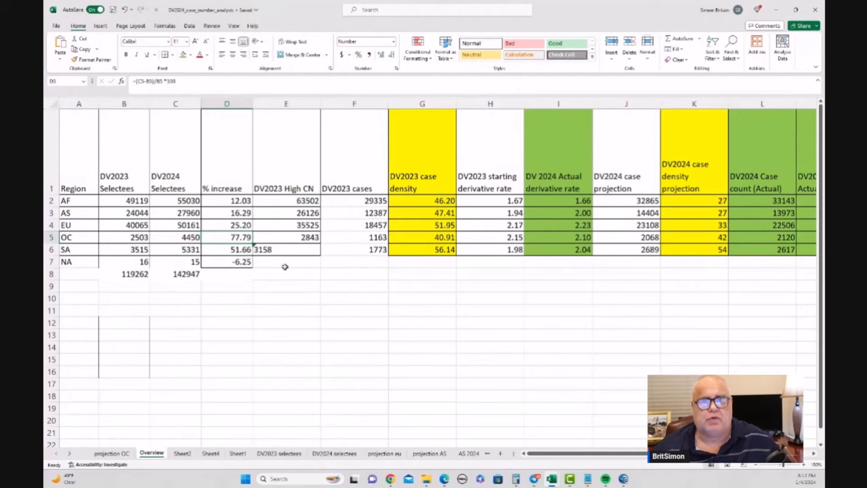
{"action": "scroll", "scroll_direction": "right", "scroll_amount": 3}
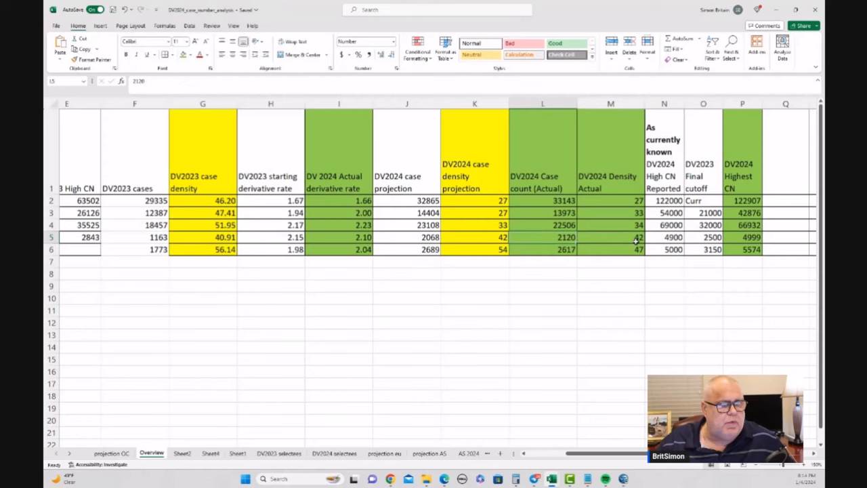
Step: Hide the sidebar with Toggle Menu and bring the regional table down to South America's figures
{"action": "left_click", "coordinate": [742, 237]}
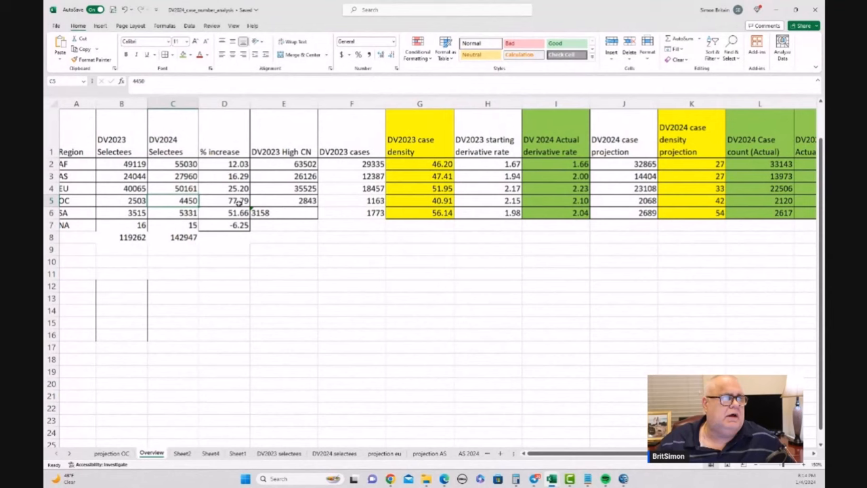
{"action": "left_click", "coordinate": [225, 201]}
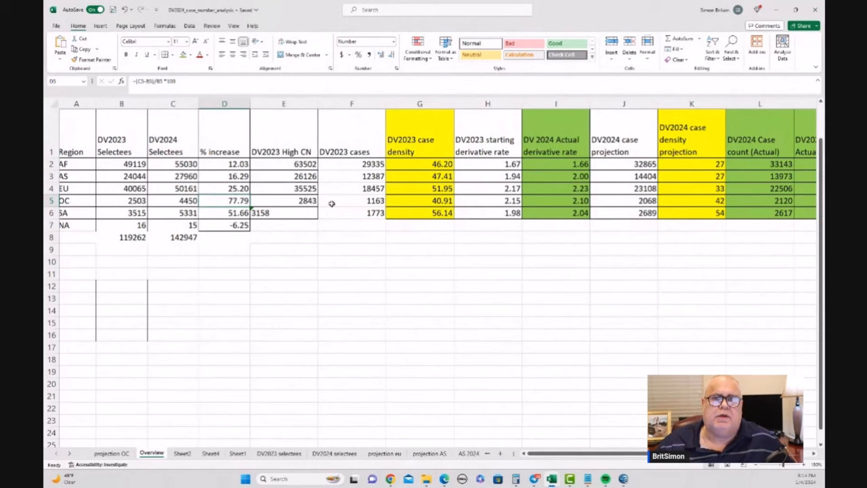
{"action": "left_click", "coordinate": [122, 200]}
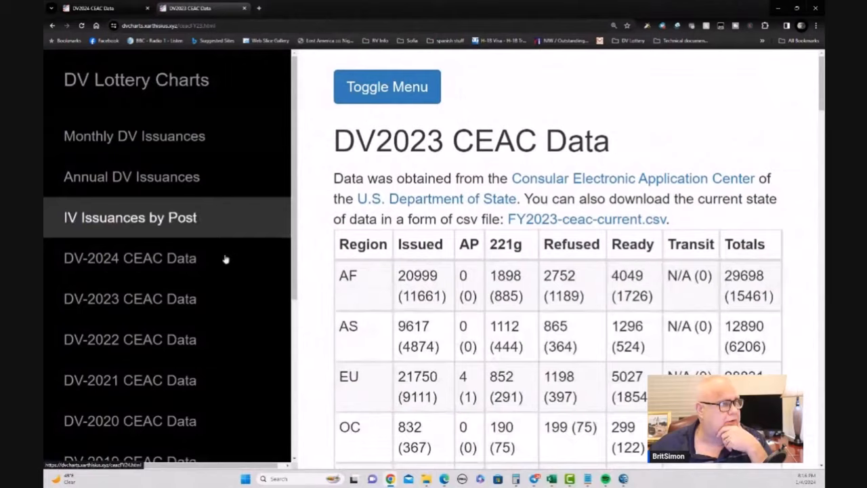
{"action": "scroll", "scroll_direction": "down", "scroll_amount": 3}
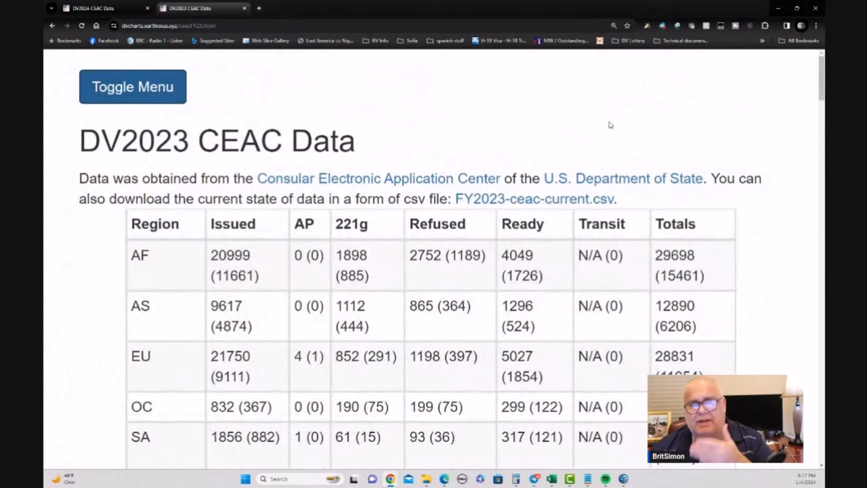
Step: Scroll to the DV2023 stacked percentage chart by case number range (401–501 at 24% issued)
{"action": "scroll", "scroll_direction": "down", "scroll_amount": 3}
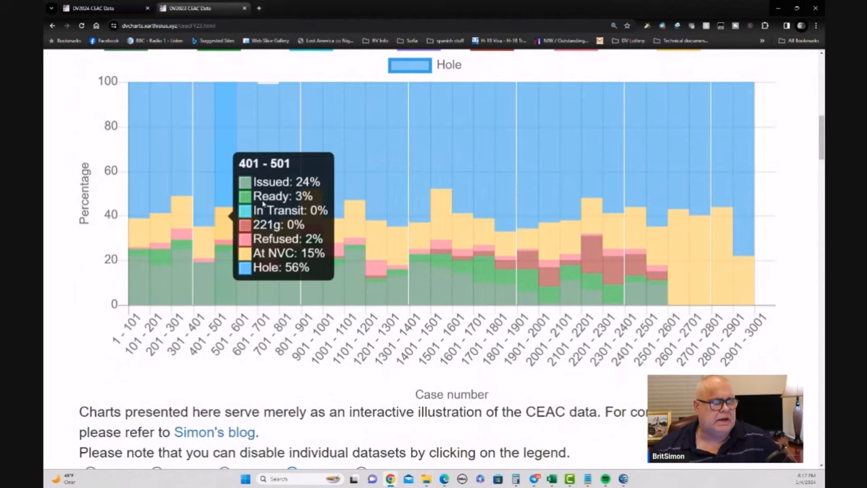
{"action": "mouse_move", "coordinate": [661, 255]}
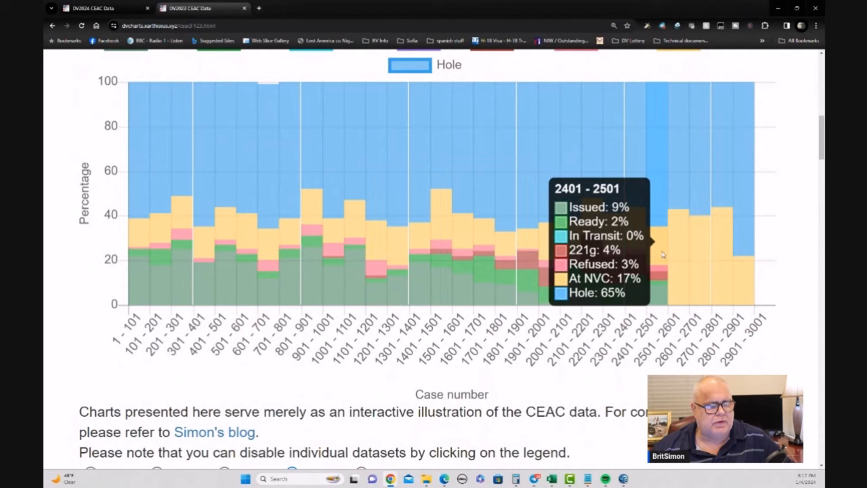
{"action": "mouse_move", "coordinate": [662, 289]}
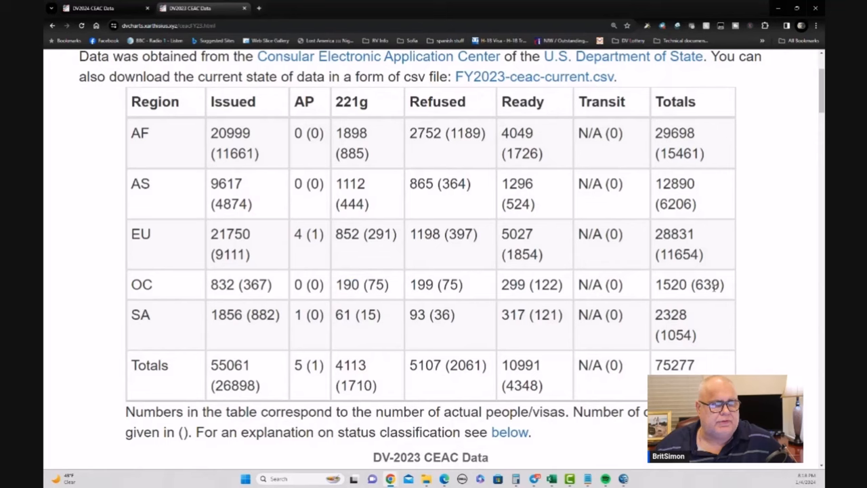
{"action": "double_click", "coordinate": [255, 285]}
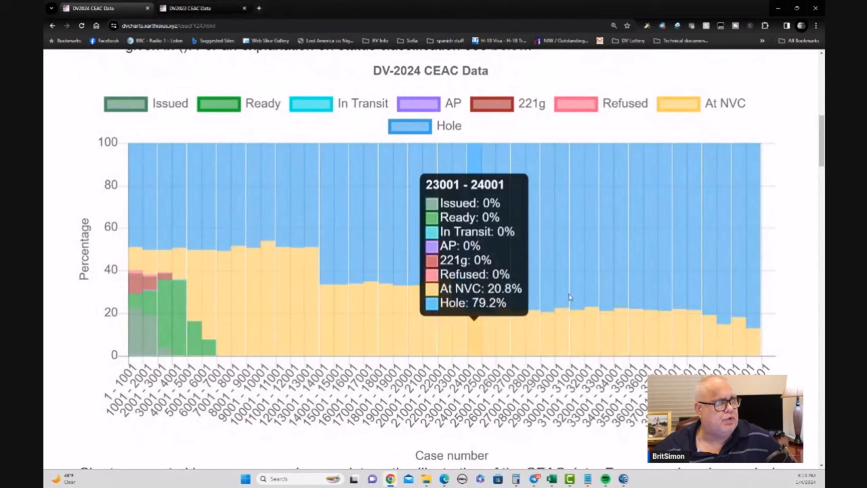
Step: Scroll to the finer case-number chart covering 1–5001 (701–801 at 19% ready, 53% hole)
{"action": "scroll", "scroll_direction": "down", "scroll_amount": 3}
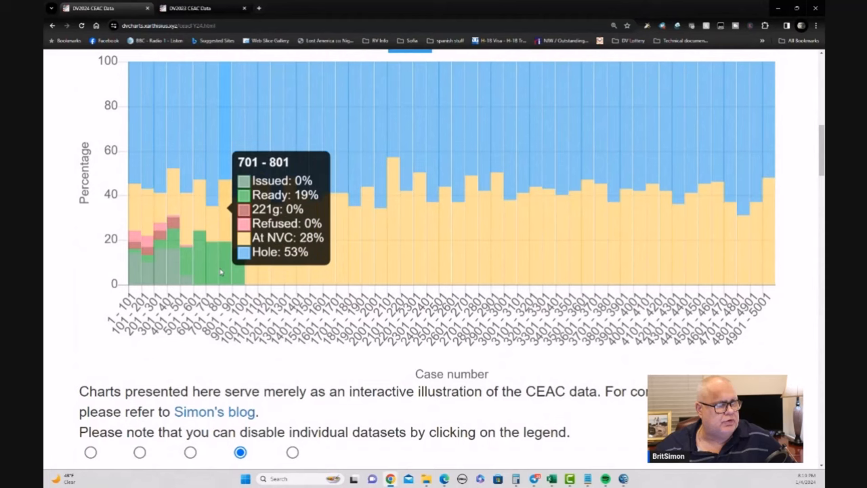
{"action": "mouse_move", "coordinate": [745, 196]}
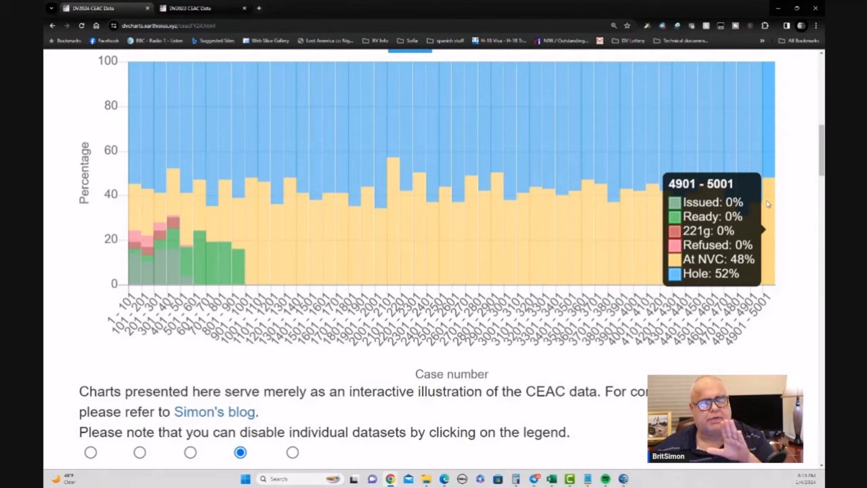
{"action": "mouse_move", "coordinate": [742, 210]}
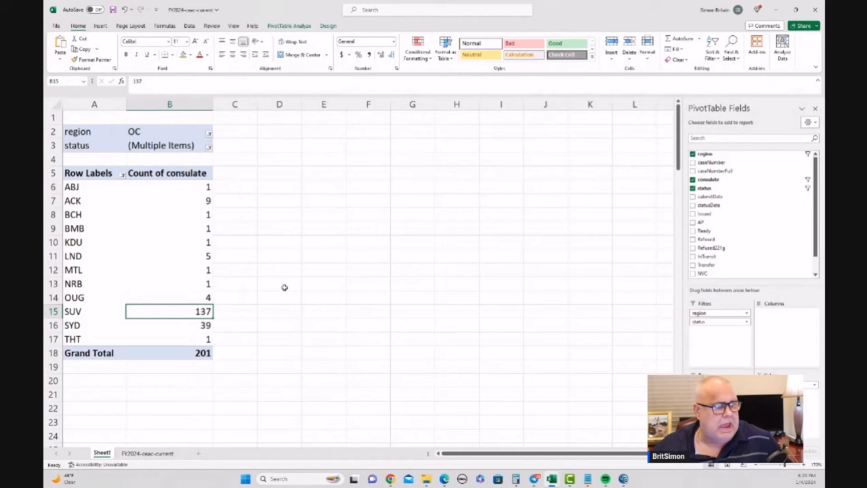
{"action": "mouse_move", "coordinate": [95, 192]}
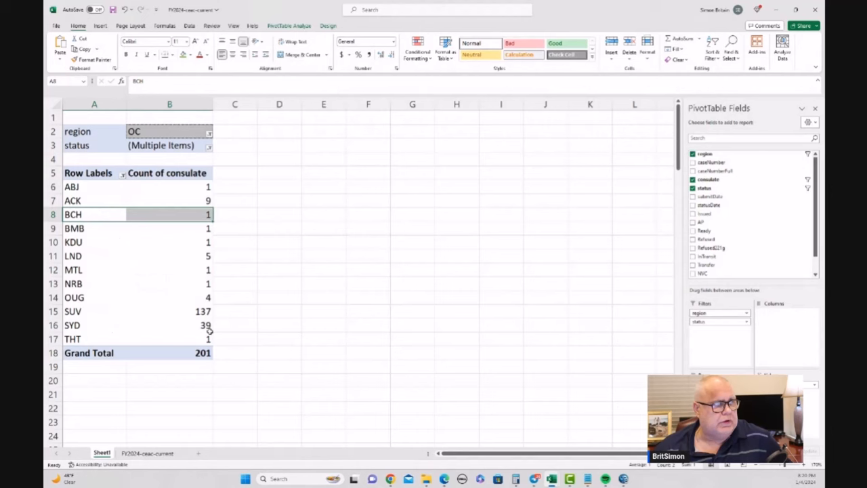
{"action": "left_click", "coordinate": [95, 325]}
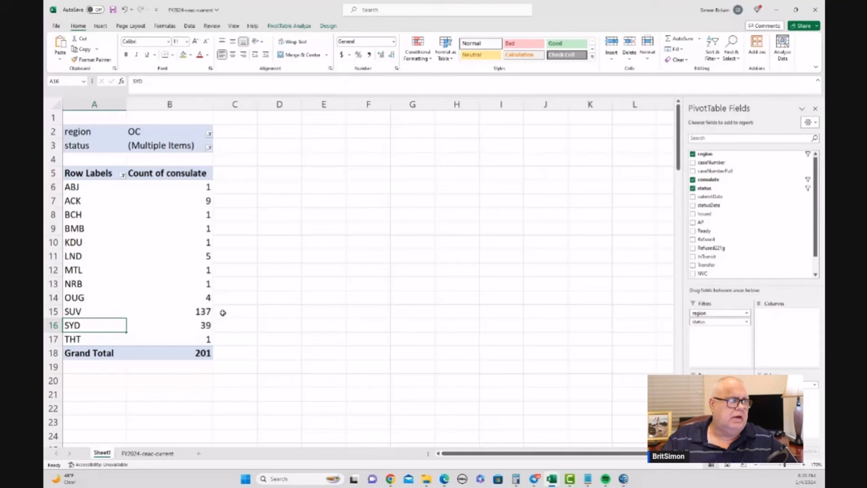
{"action": "left_click", "coordinate": [169, 200]}
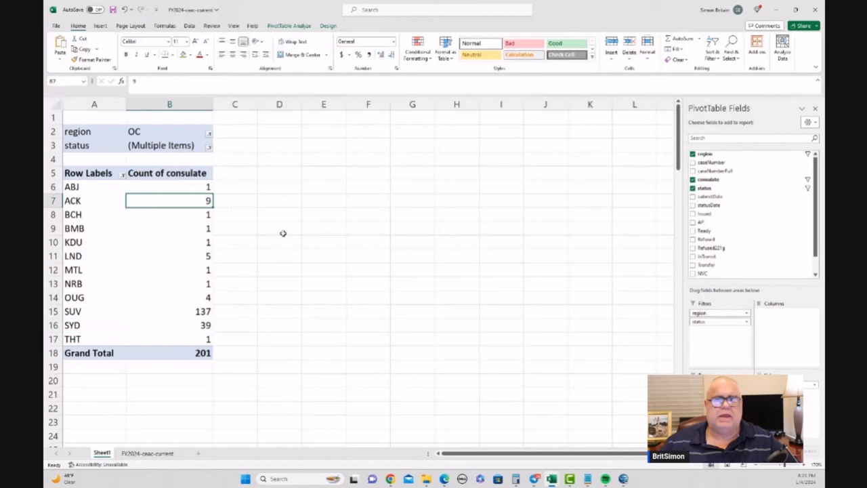
{"action": "mouse_move", "coordinate": [122, 344]}
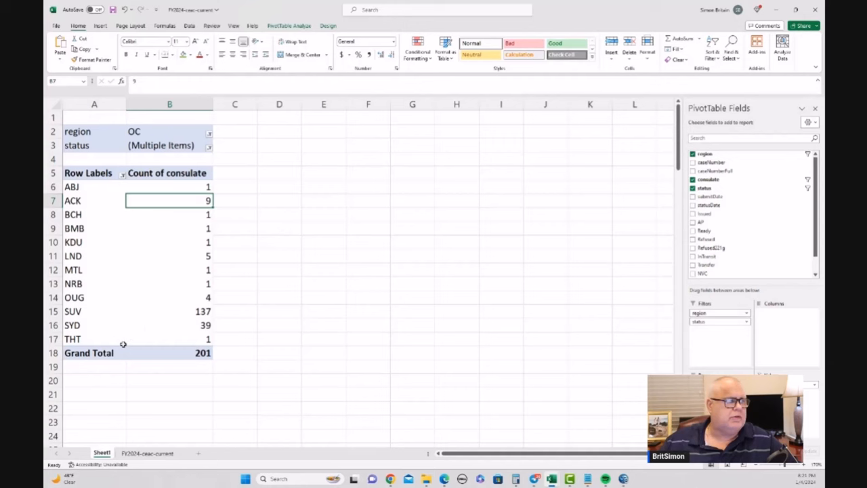
{"action": "left_click", "coordinate": [169, 325]}
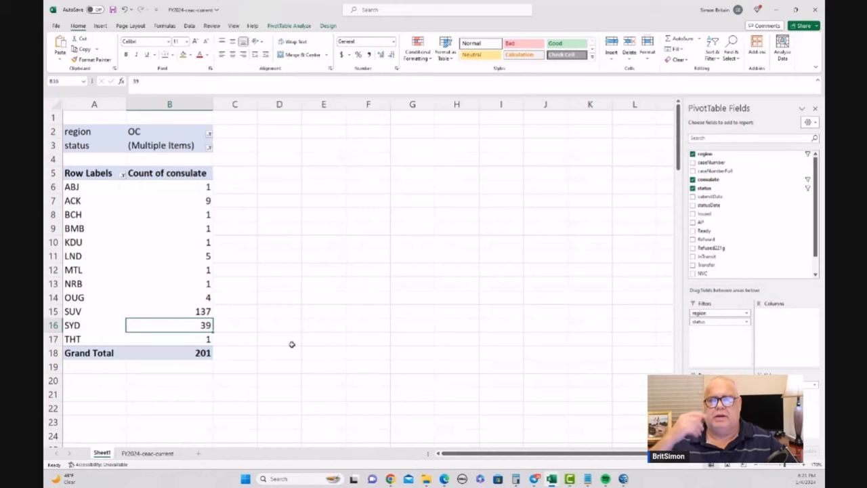
{"action": "left_click", "coordinate": [169, 310]}
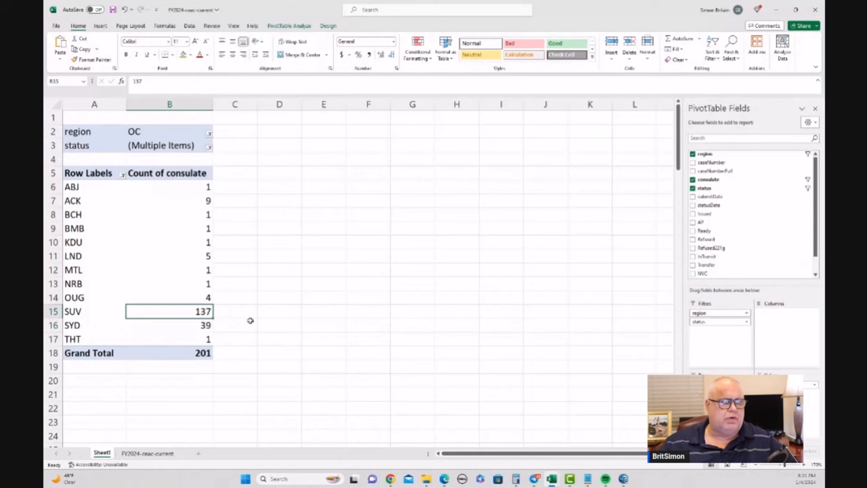
{"action": "mouse_move", "coordinate": [263, 329]}
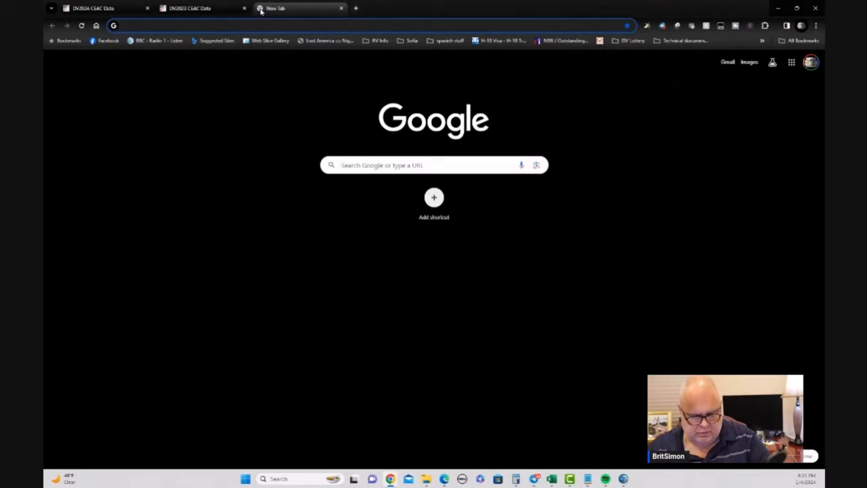
Step: Search 'visa bulletin' and scroll the September 2023 bulletin down to the Oceania section
{"action": "type", "text": "visa bulletin"}
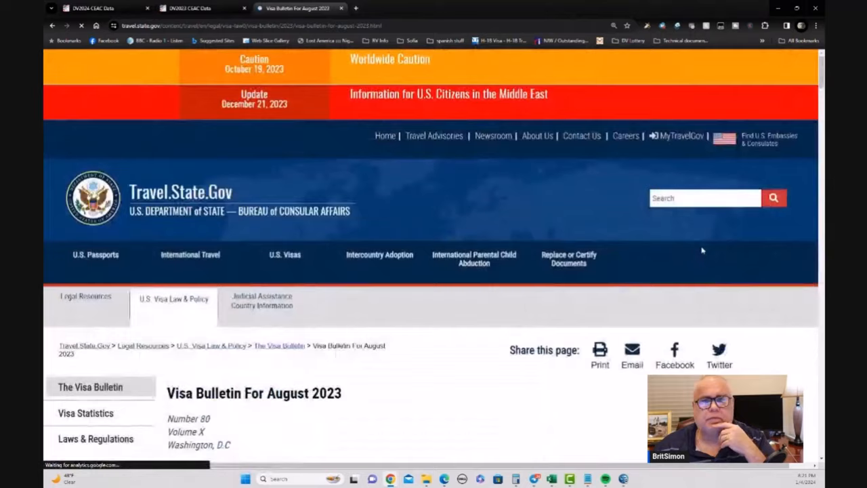
{"action": "scroll", "scroll_direction": "down", "scroll_amount": 3}
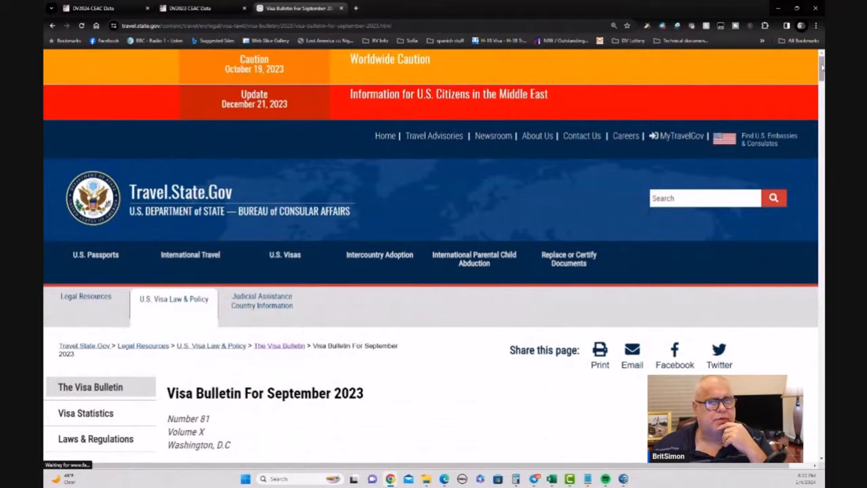
{"action": "scroll", "scroll_direction": "down", "scroll_amount": 3}
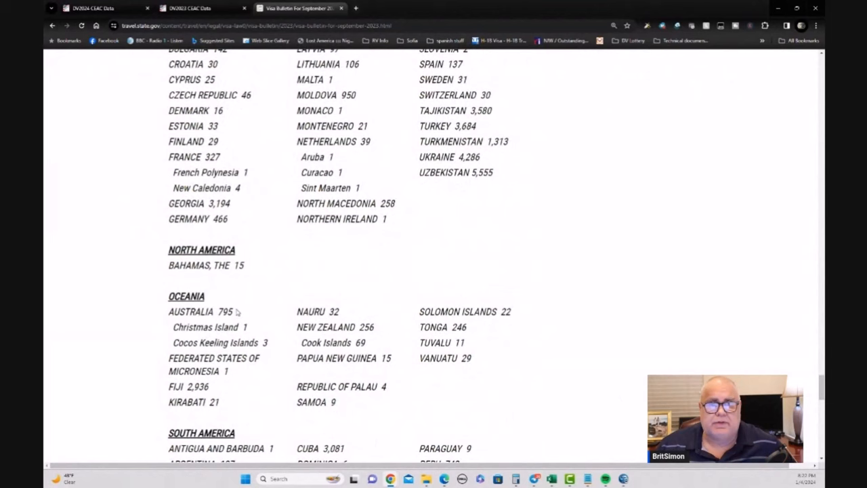
Step: Highlight Australia's 795 count in the Oceania list
{"action": "double_click", "coordinate": [225, 311]}
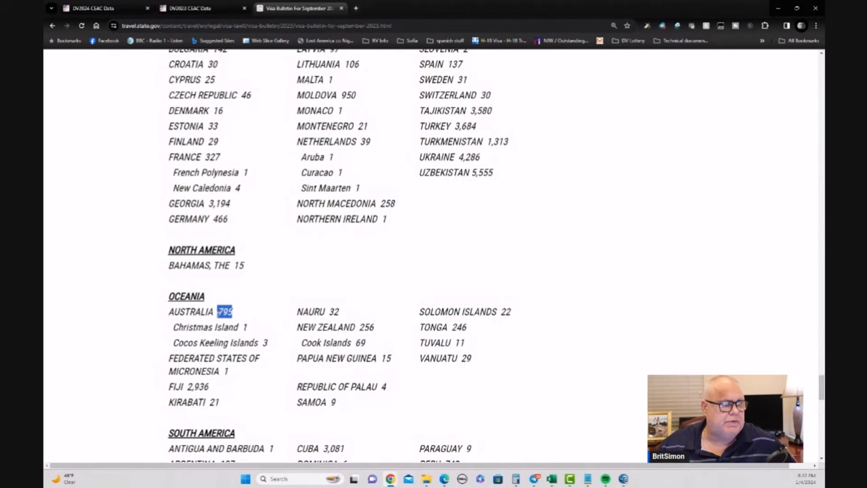
{"action": "double_click", "coordinate": [197, 386]}
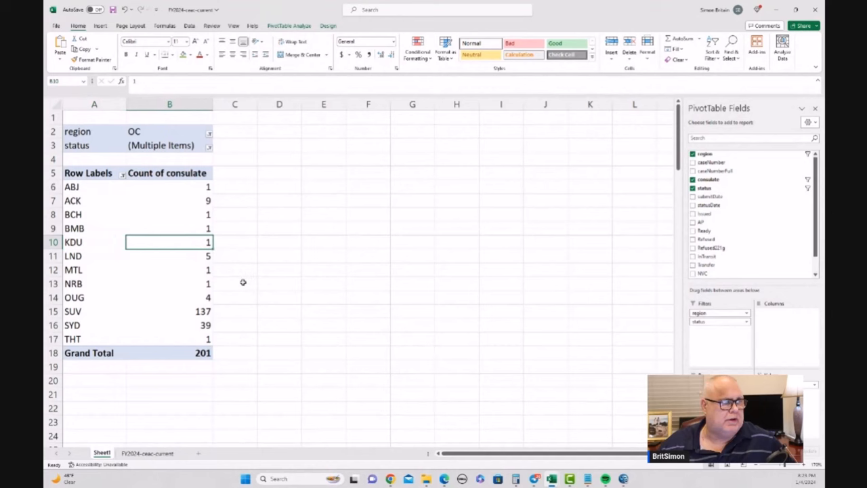
{"action": "mouse_move", "coordinate": [236, 295]}
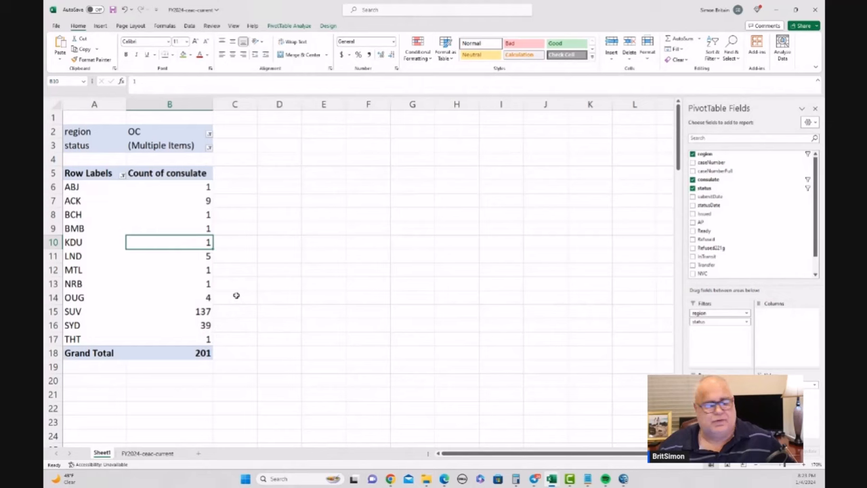
{"action": "mouse_move", "coordinate": [252, 304]}
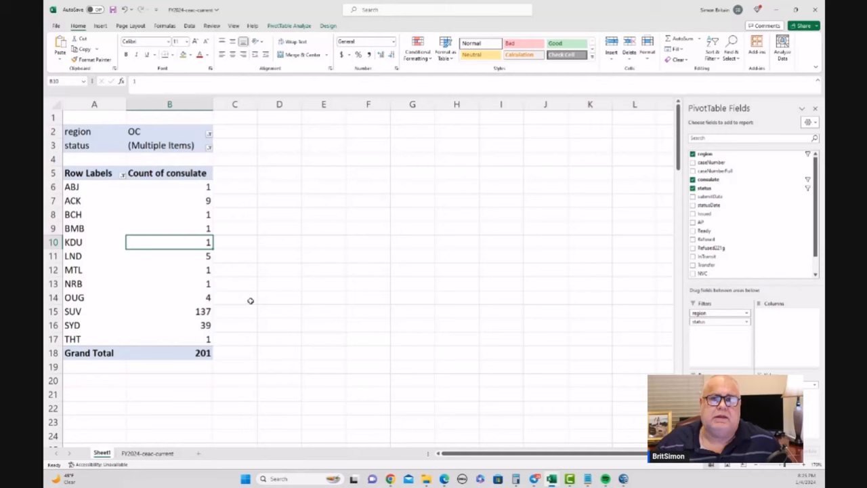
{"action": "mouse_move", "coordinate": [374, 330]}
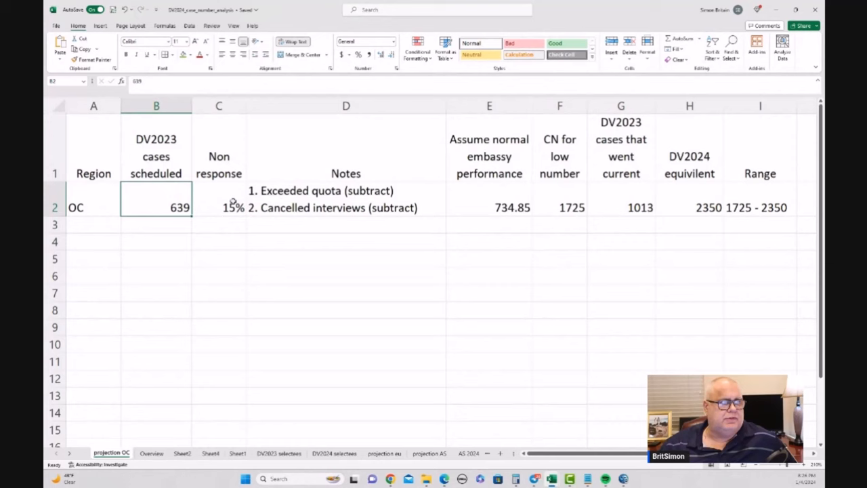
{"action": "left_click", "coordinate": [218, 207]}
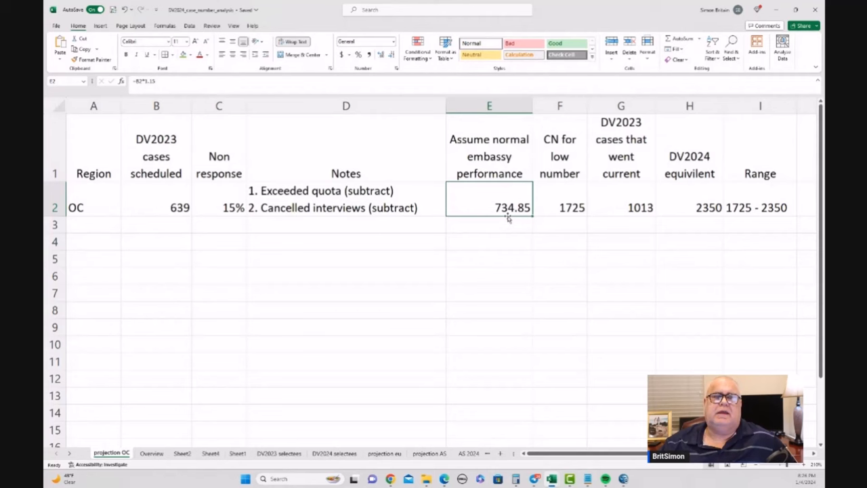
{"action": "mouse_move", "coordinate": [525, 221]}
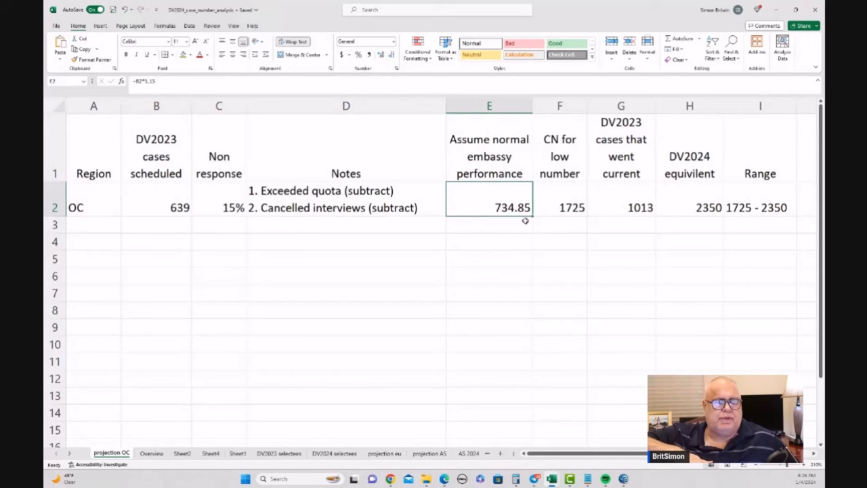
{"action": "left_click", "coordinate": [559, 207]}
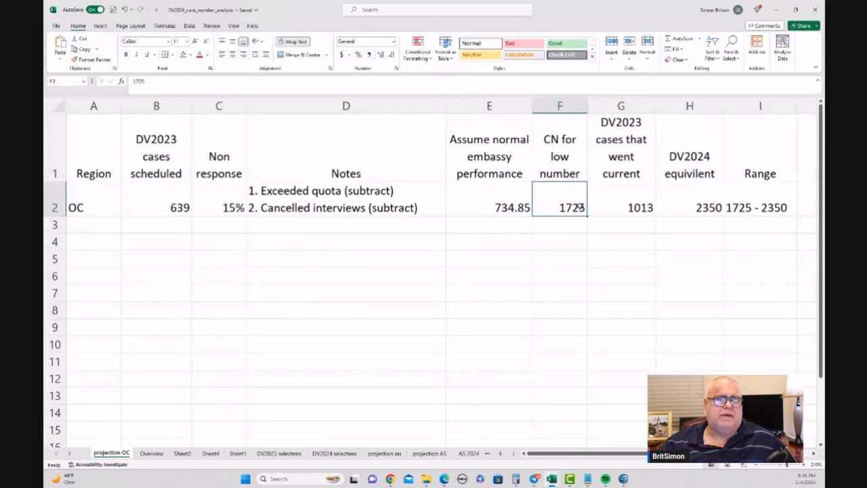
{"action": "mouse_move", "coordinate": [596, 260]}
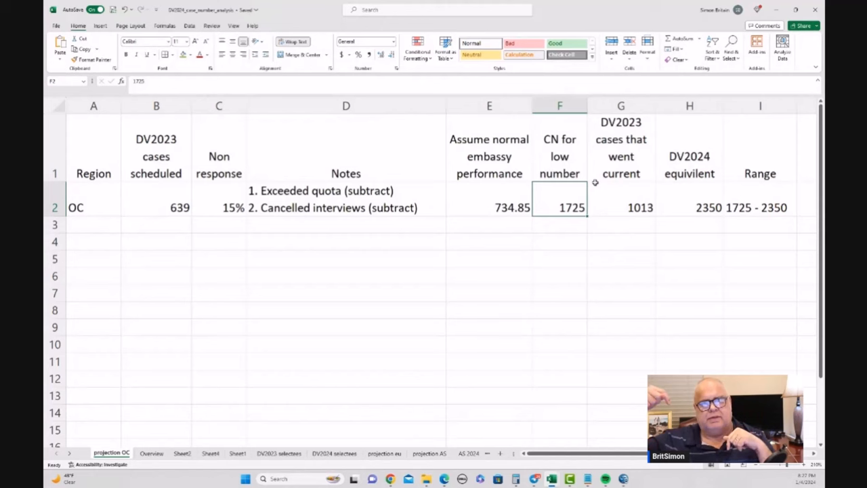
{"action": "left_click", "coordinate": [621, 207]}
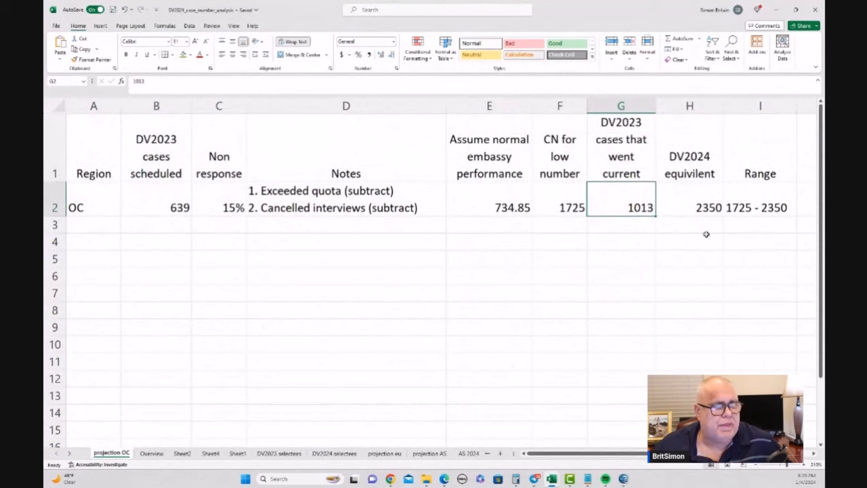
{"action": "left_click", "coordinate": [688, 207]}
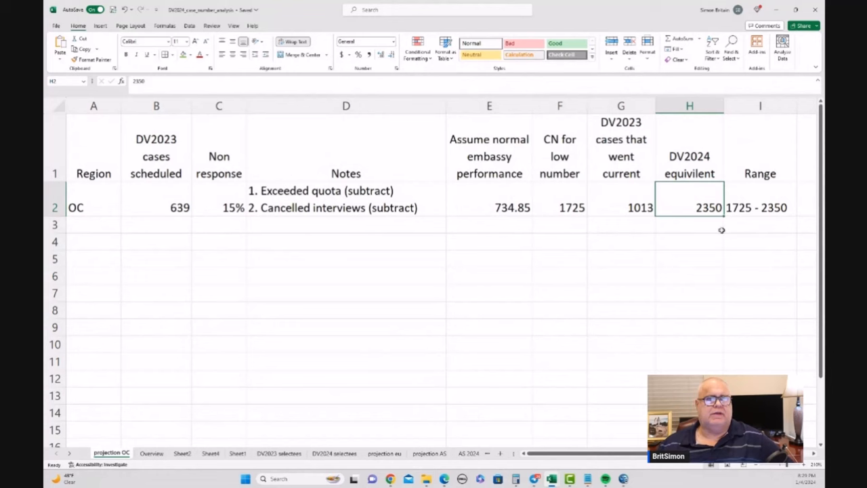
{"action": "left_click", "coordinate": [759, 207]}
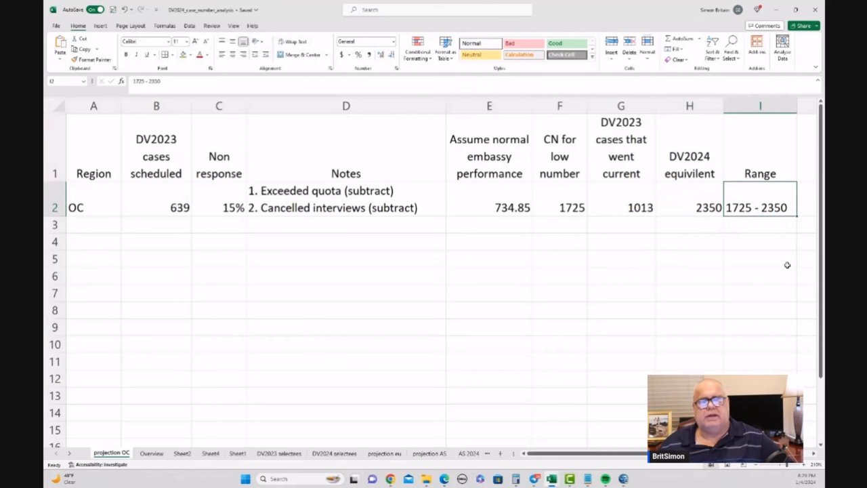